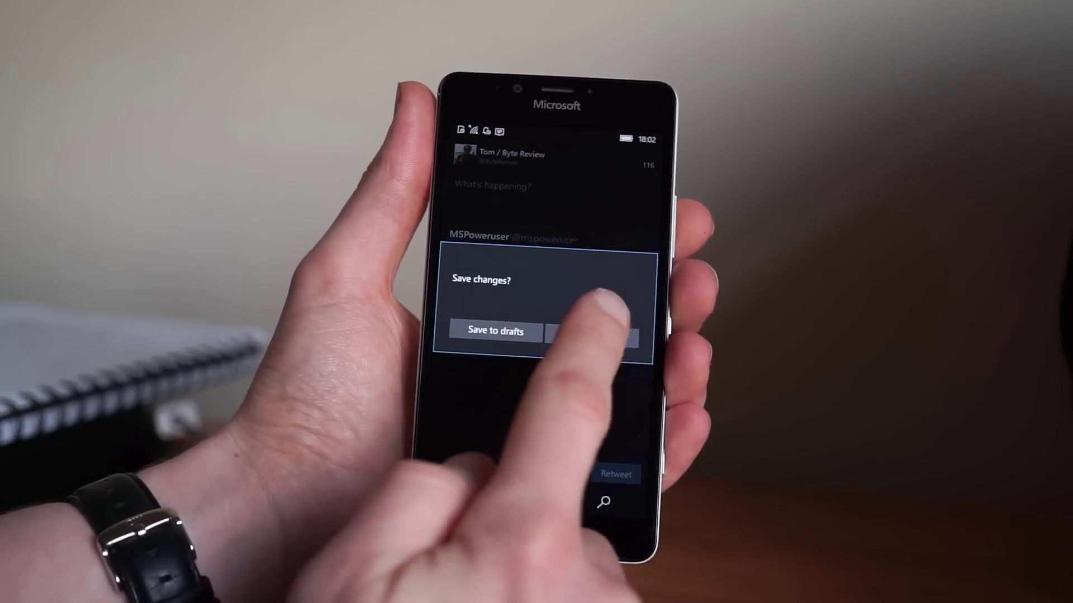
- Discard the unfinished tweet in the Save changes? dialog so a fresh composer opens
{"action": "left_click", "coordinate": [593, 331]}
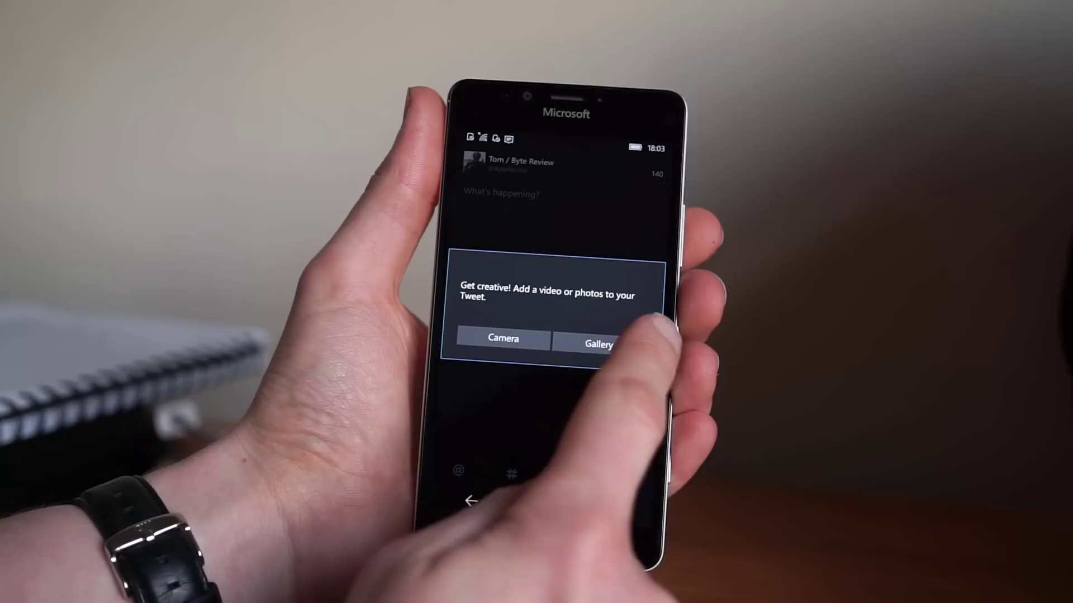
{"action": "left_click", "coordinate": [596, 342]}
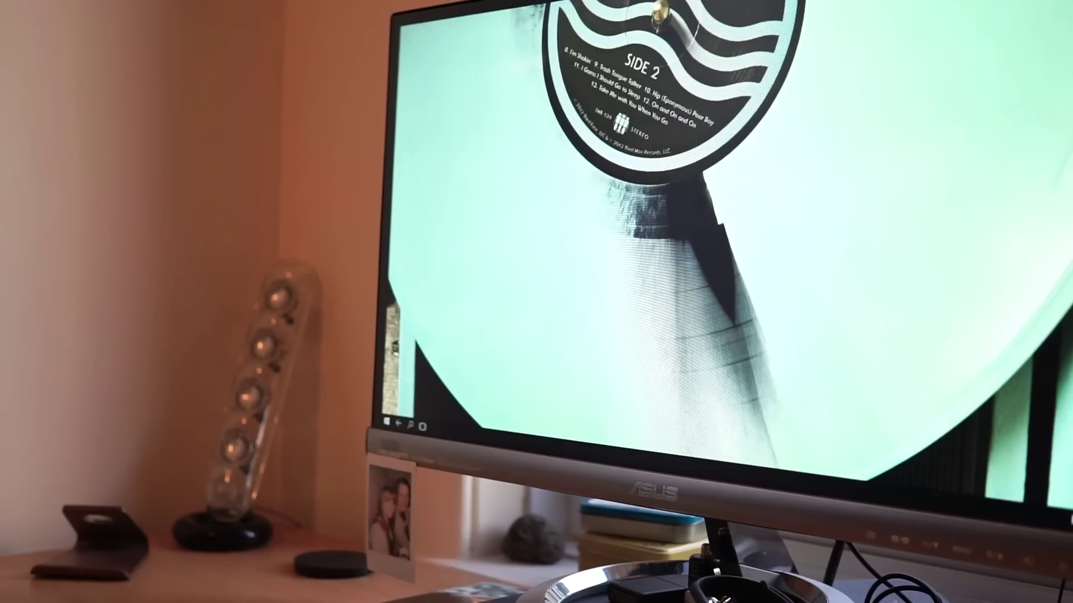
- Open the Start menu on the Continuum monitor to show the app tiles, including Twitter
{"action": "left_click", "coordinate": [389, 422]}
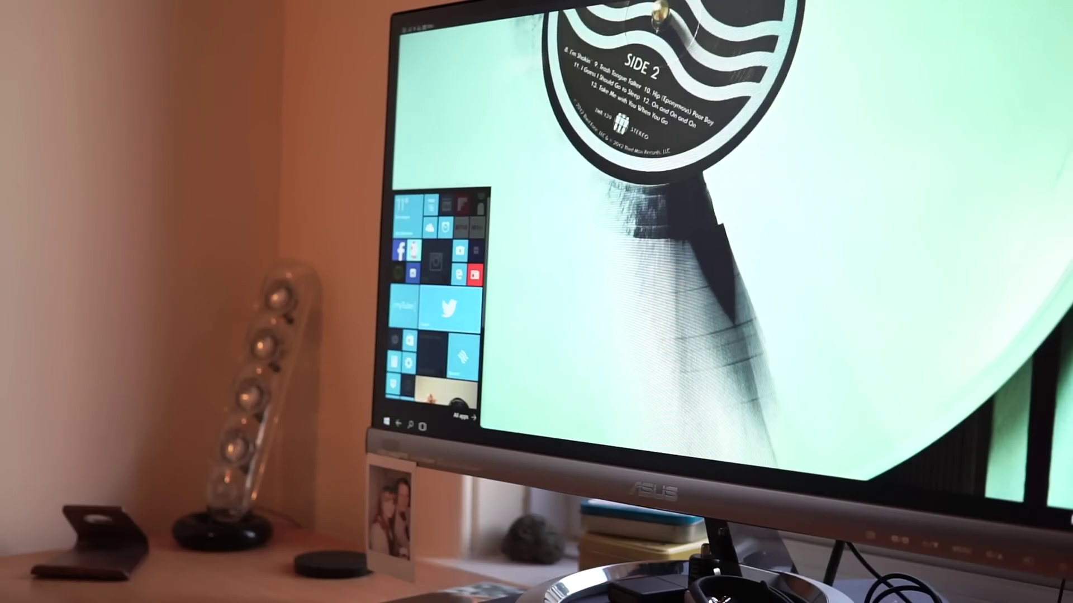